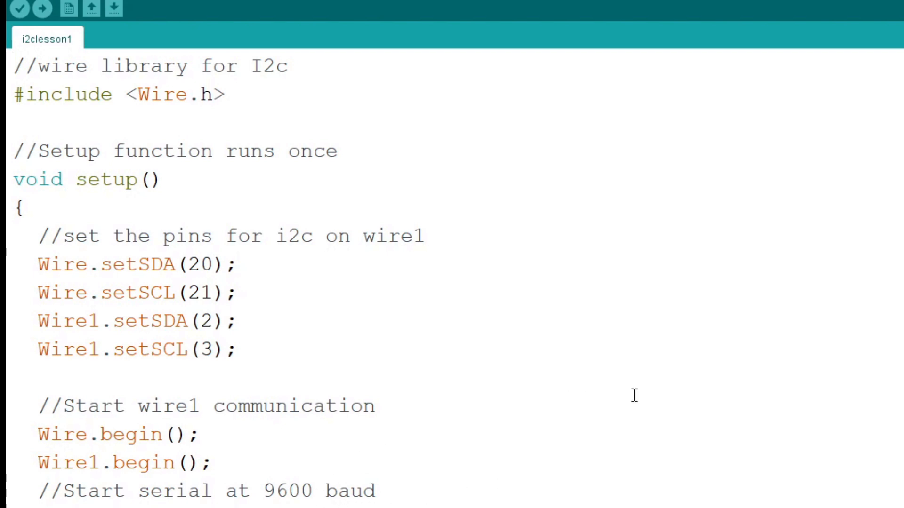
{"action": "mouse_move", "coordinate": [876, 331]}
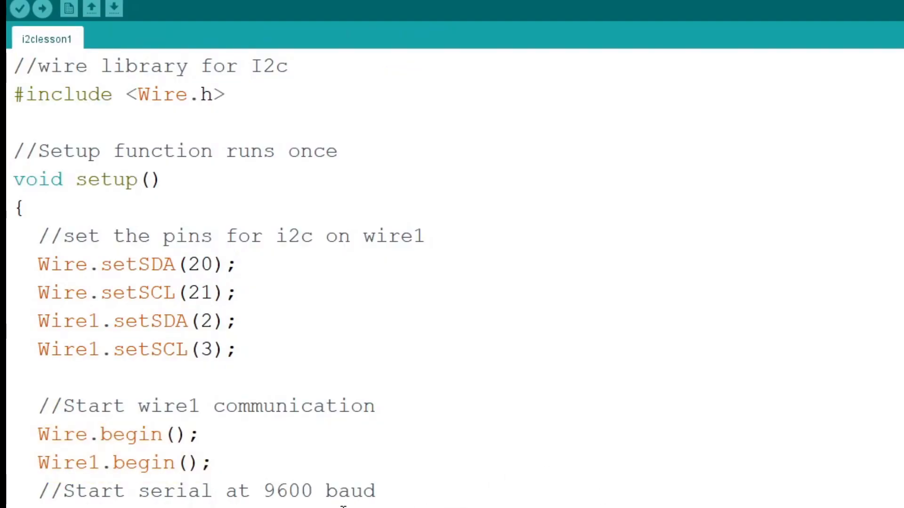
- Scroll to loop() and highlight the start of Scani2c(int wireSelection) with its error and address variables
{"action": "scroll", "scroll_direction": "down", "scroll_amount": 3}
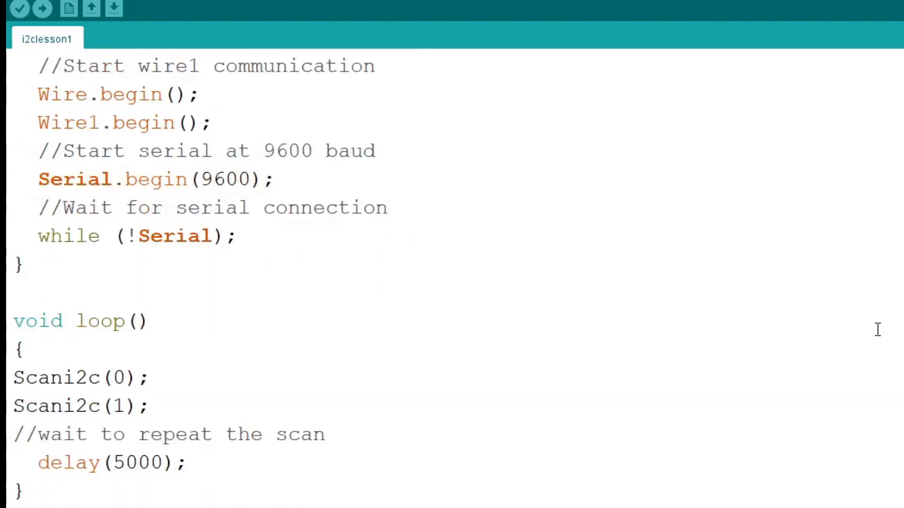
{"action": "double_click", "coordinate": [135, 235]}
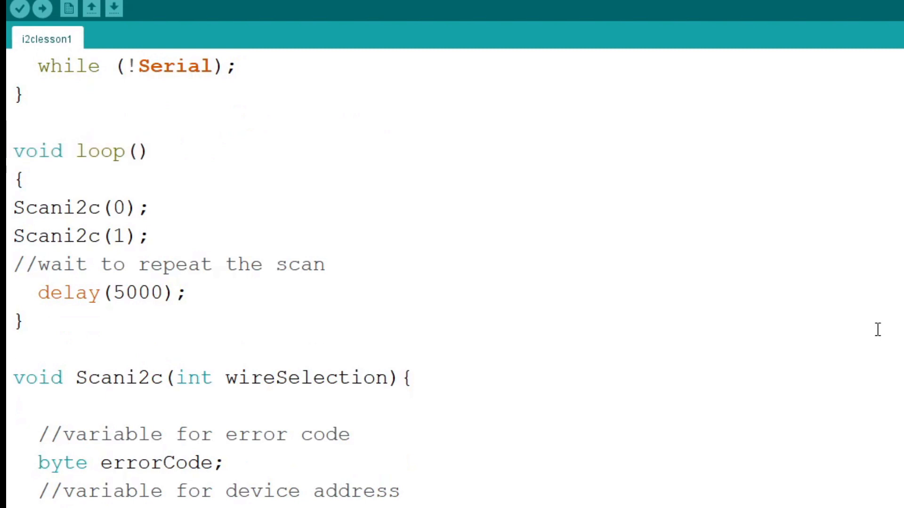
{"action": "left_click_drag", "start_coordinate": [12, 207], "coordinate": [147, 236]}
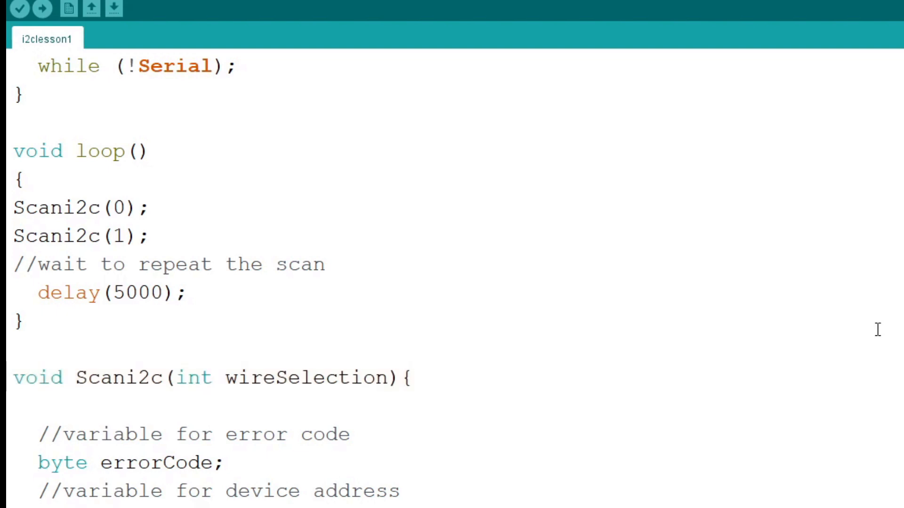
- Scroll to the deviceAddress loop over 8–119 with the Wire1/Wire beginTransmission branches
{"action": "scroll", "scroll_direction": "down", "scroll_amount": 3}
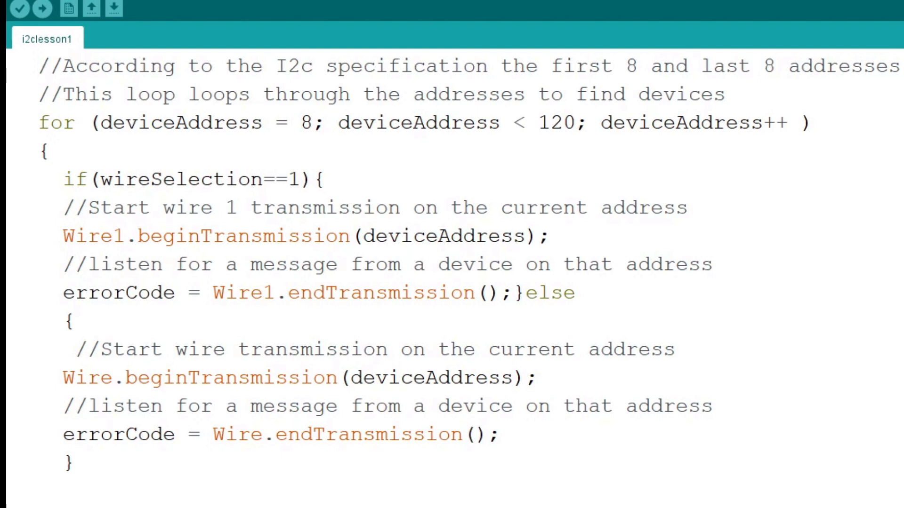
{"action": "double_click", "coordinate": [546, 293]}
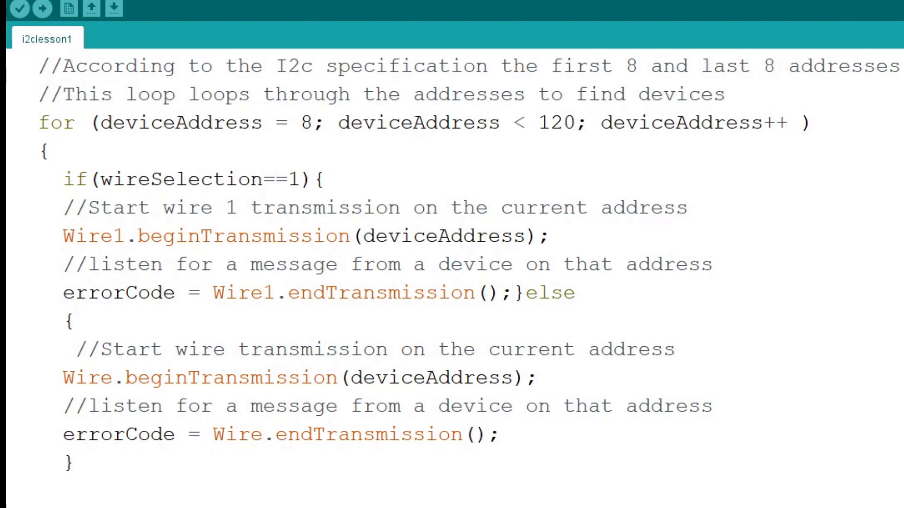
- Scroll through the result-printing code to the scan output: none on port 0, 0x3C on port 1
{"action": "scroll", "scroll_direction": "down", "scroll_amount": 3}
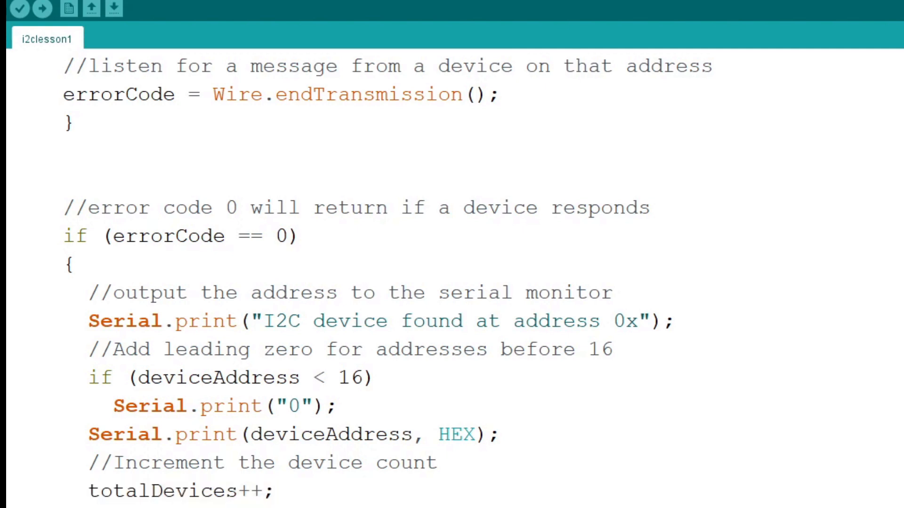
{"action": "scroll", "scroll_direction": "down", "scroll_amount": 3}
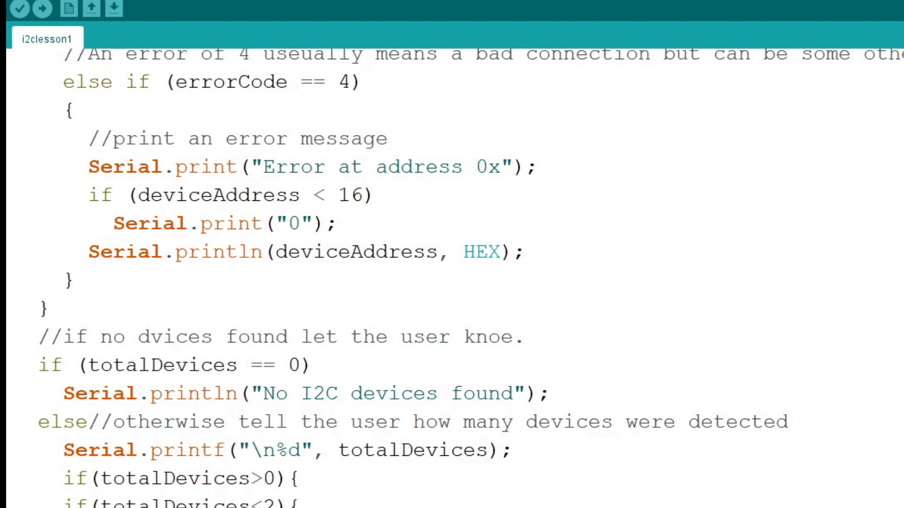
{"action": "scroll", "scroll_direction": "down", "scroll_amount": 3}
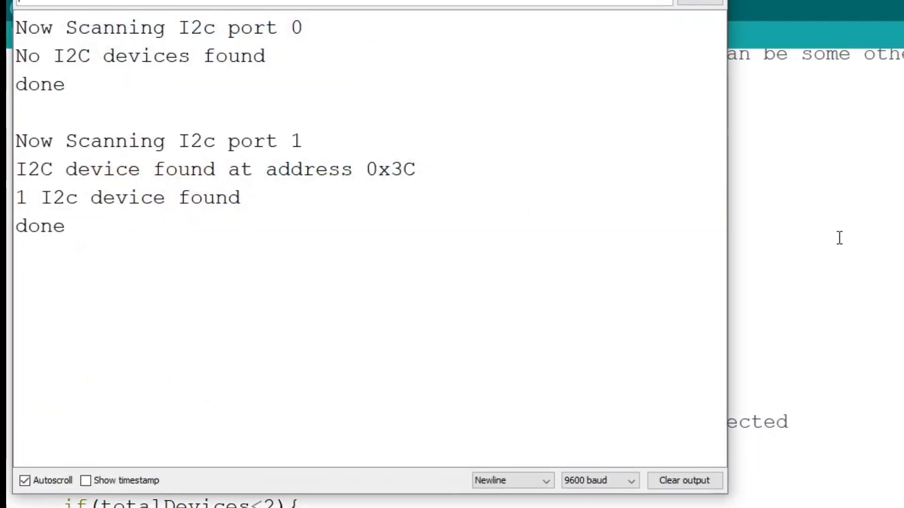
{"action": "scroll", "scroll_direction": "down", "scroll_amount": 3}
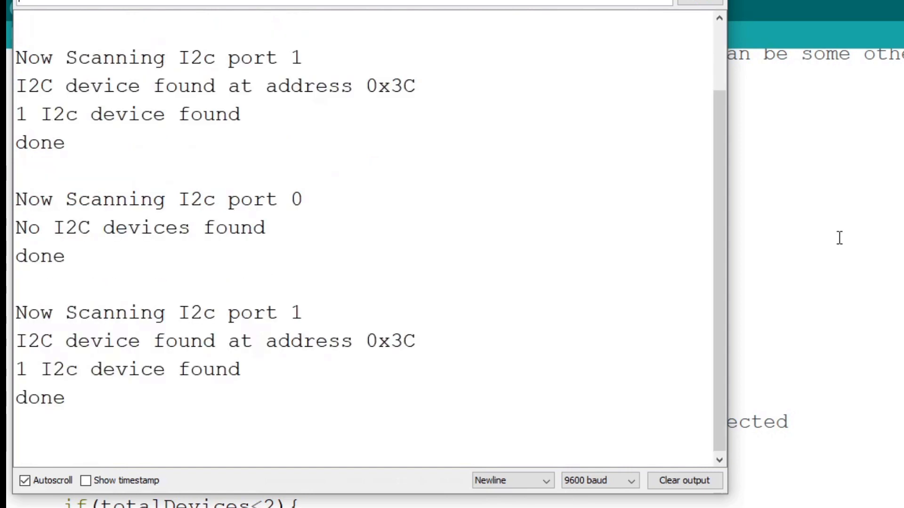